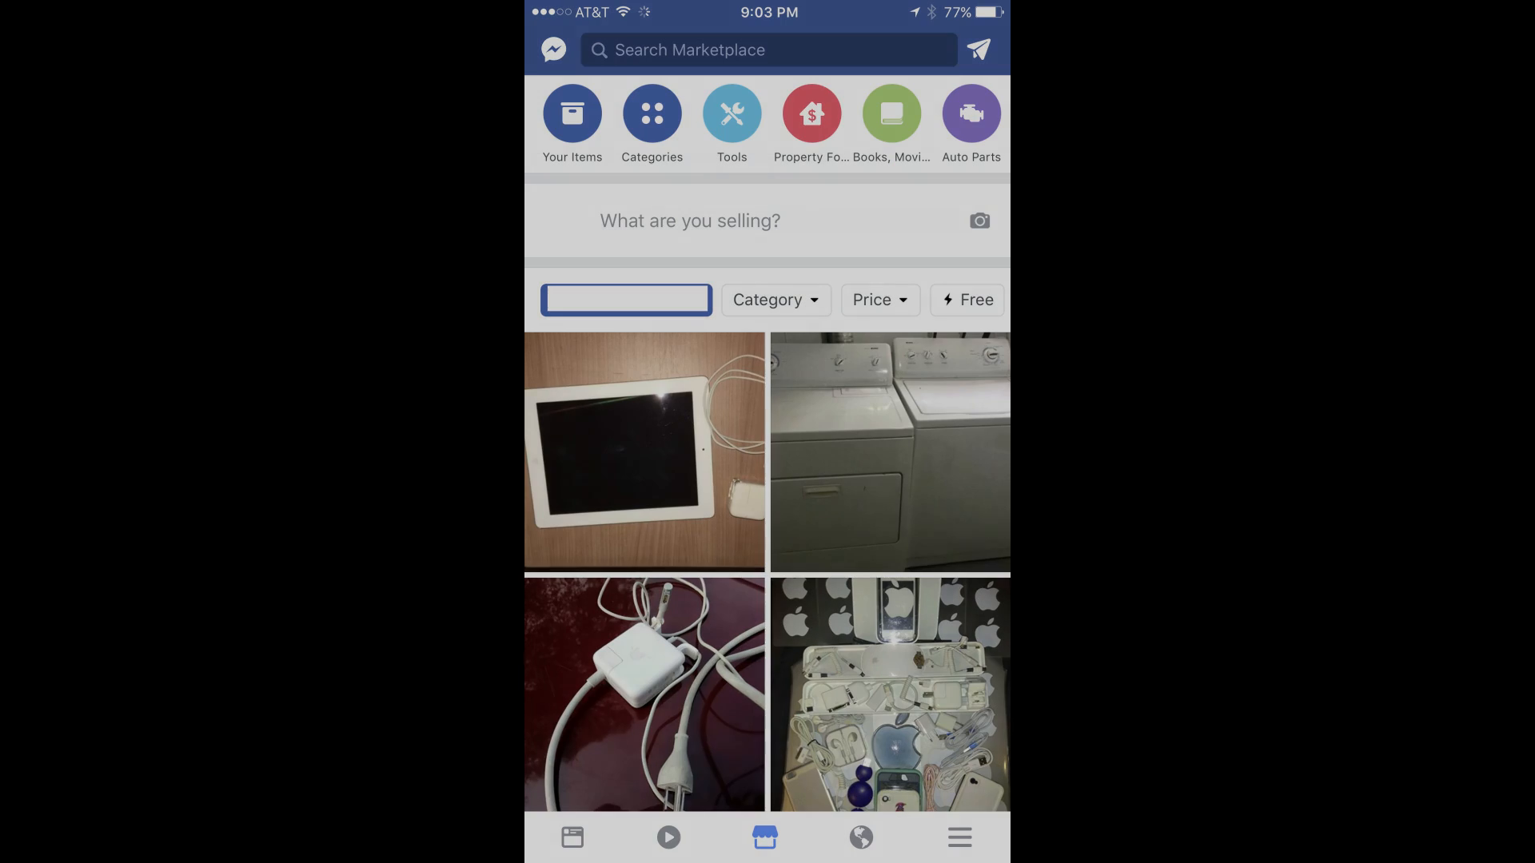
# - Start a new item listing from 'What are you selling?' on the Marketplace screen
pyautogui.click(690, 221)
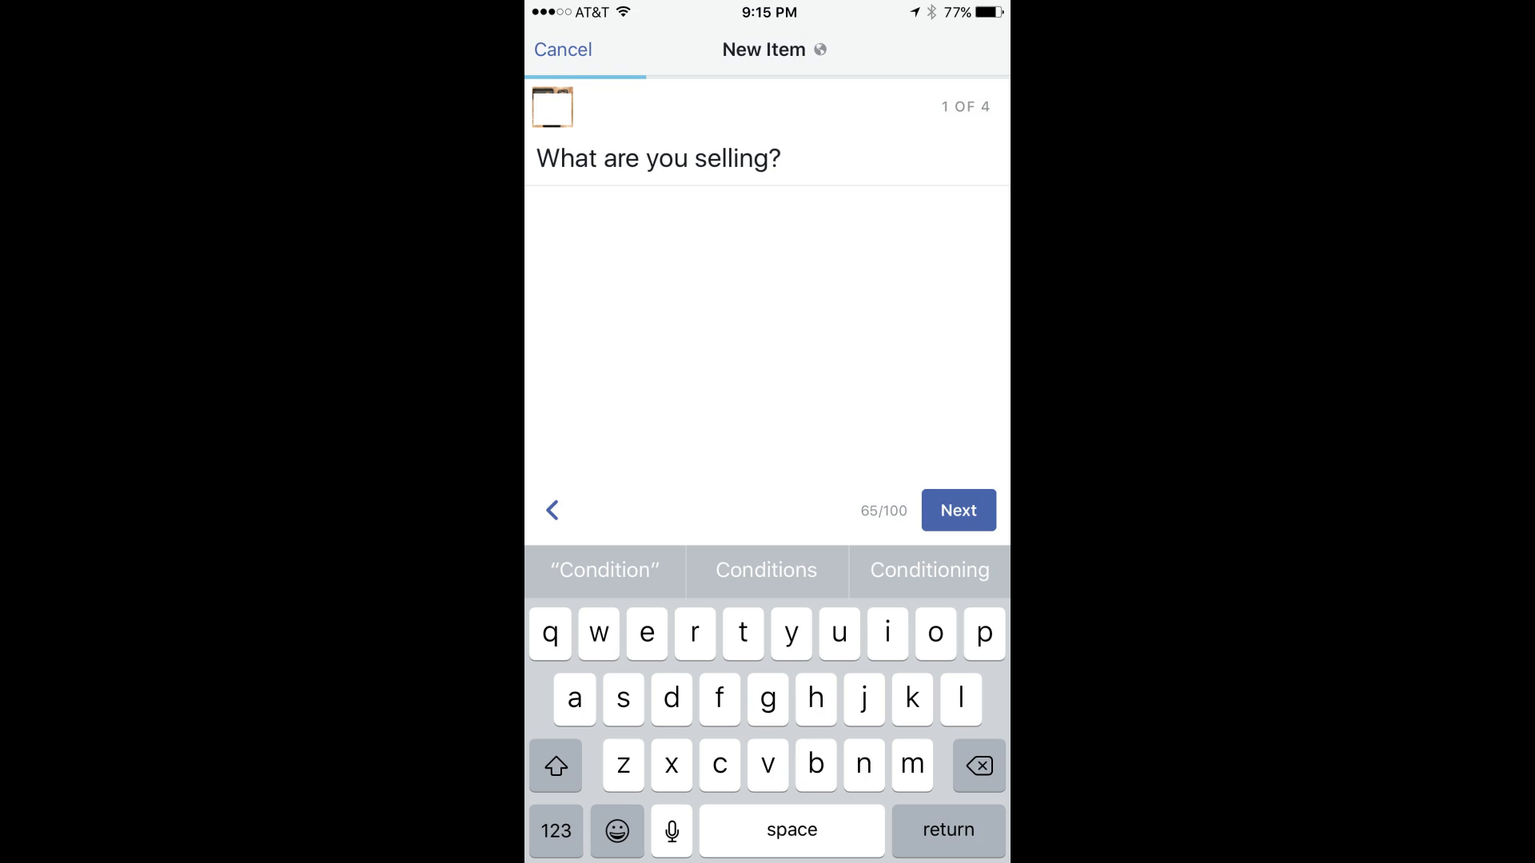
# - Advance the listing past the title and description steps to the price step
pyautogui.click(956, 510)
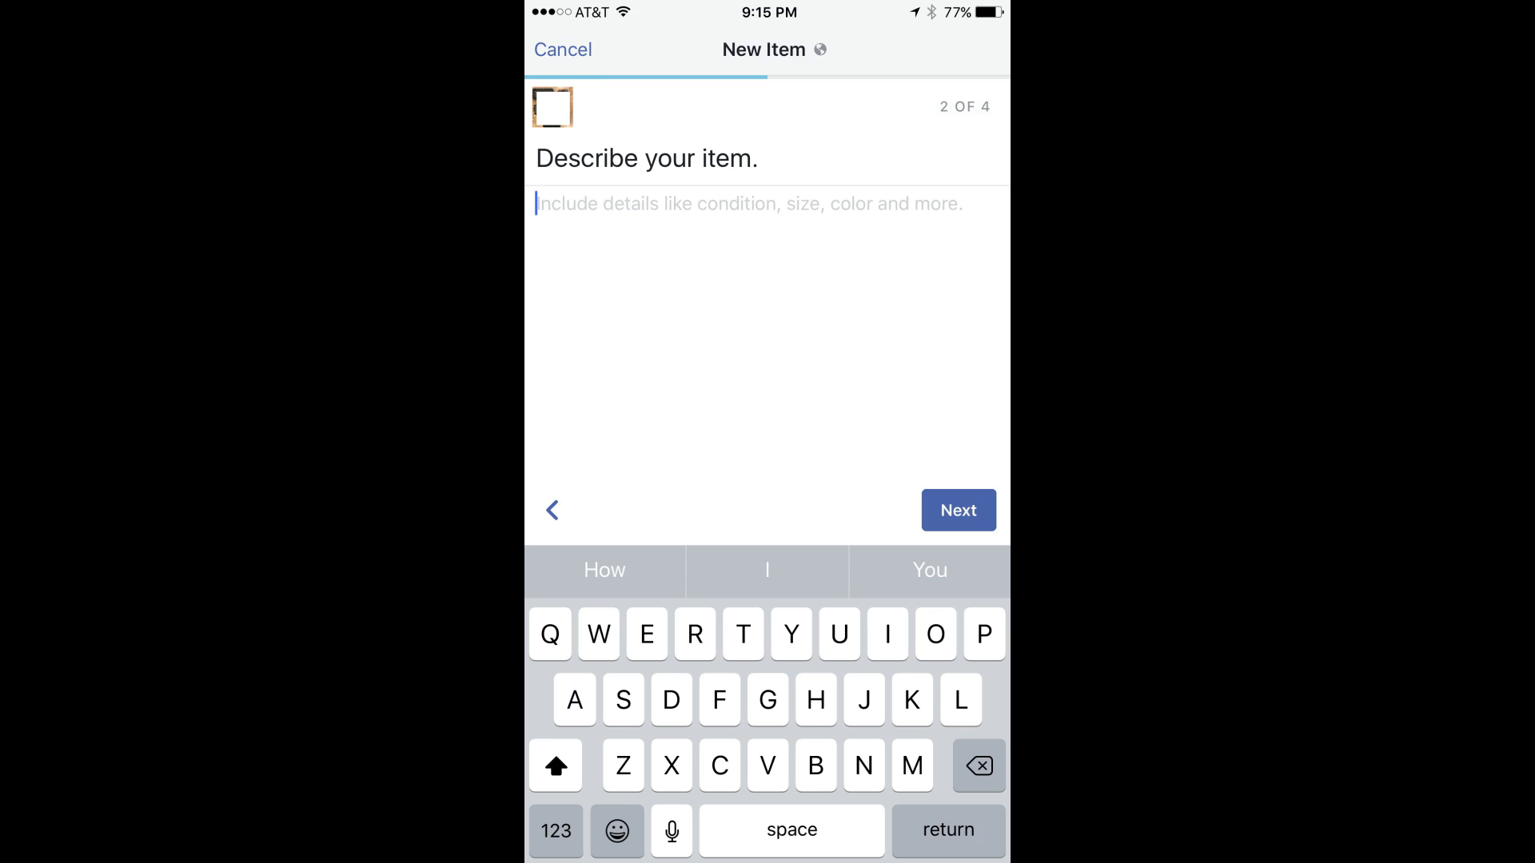
pyautogui.click(956, 510)
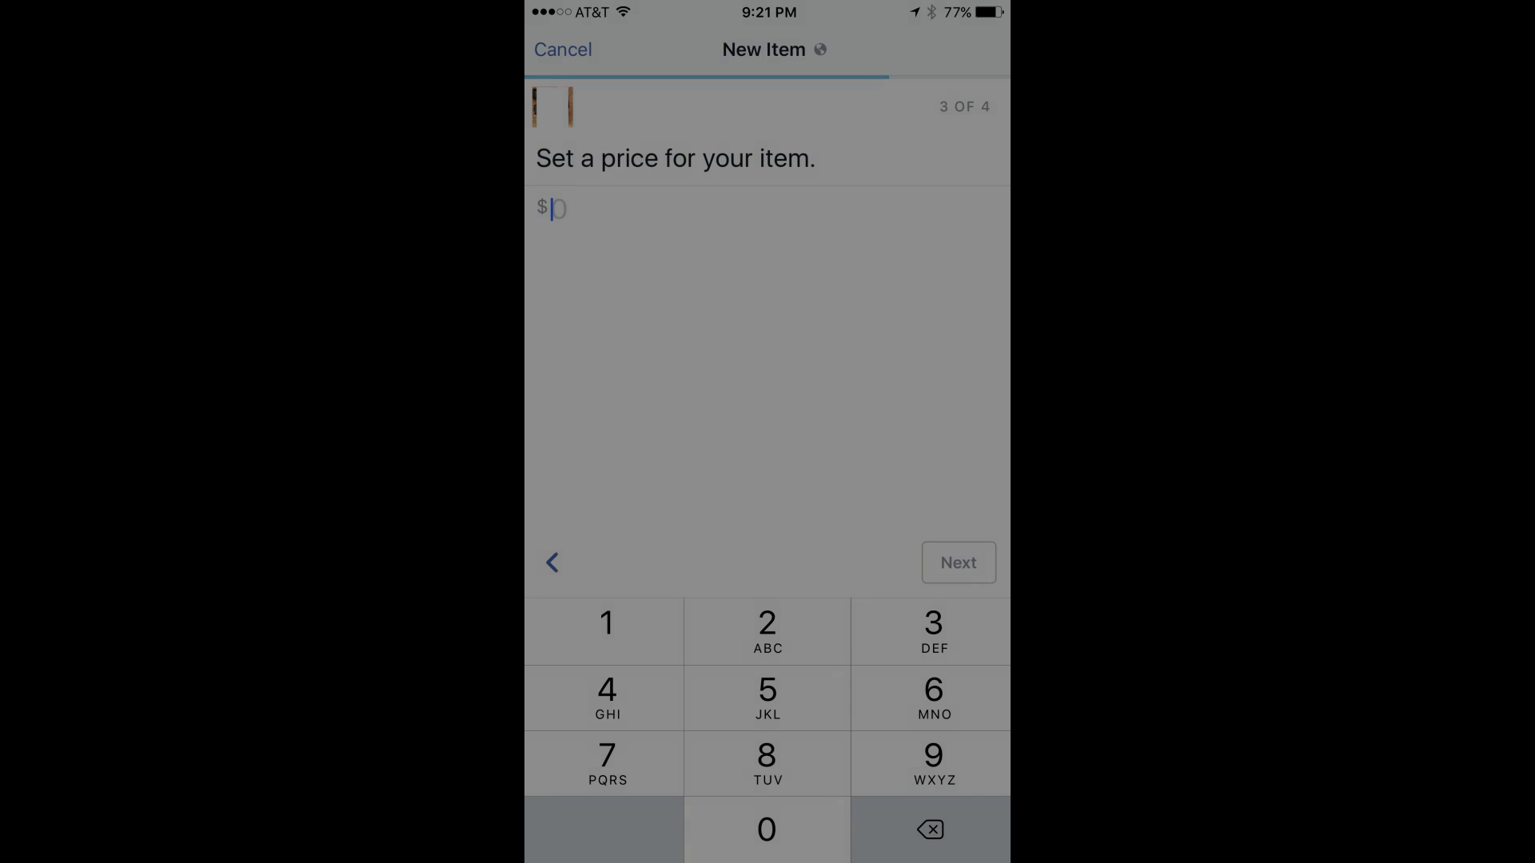
# - Begin entering the item's price on the pricing step
pyautogui.click(956, 562)
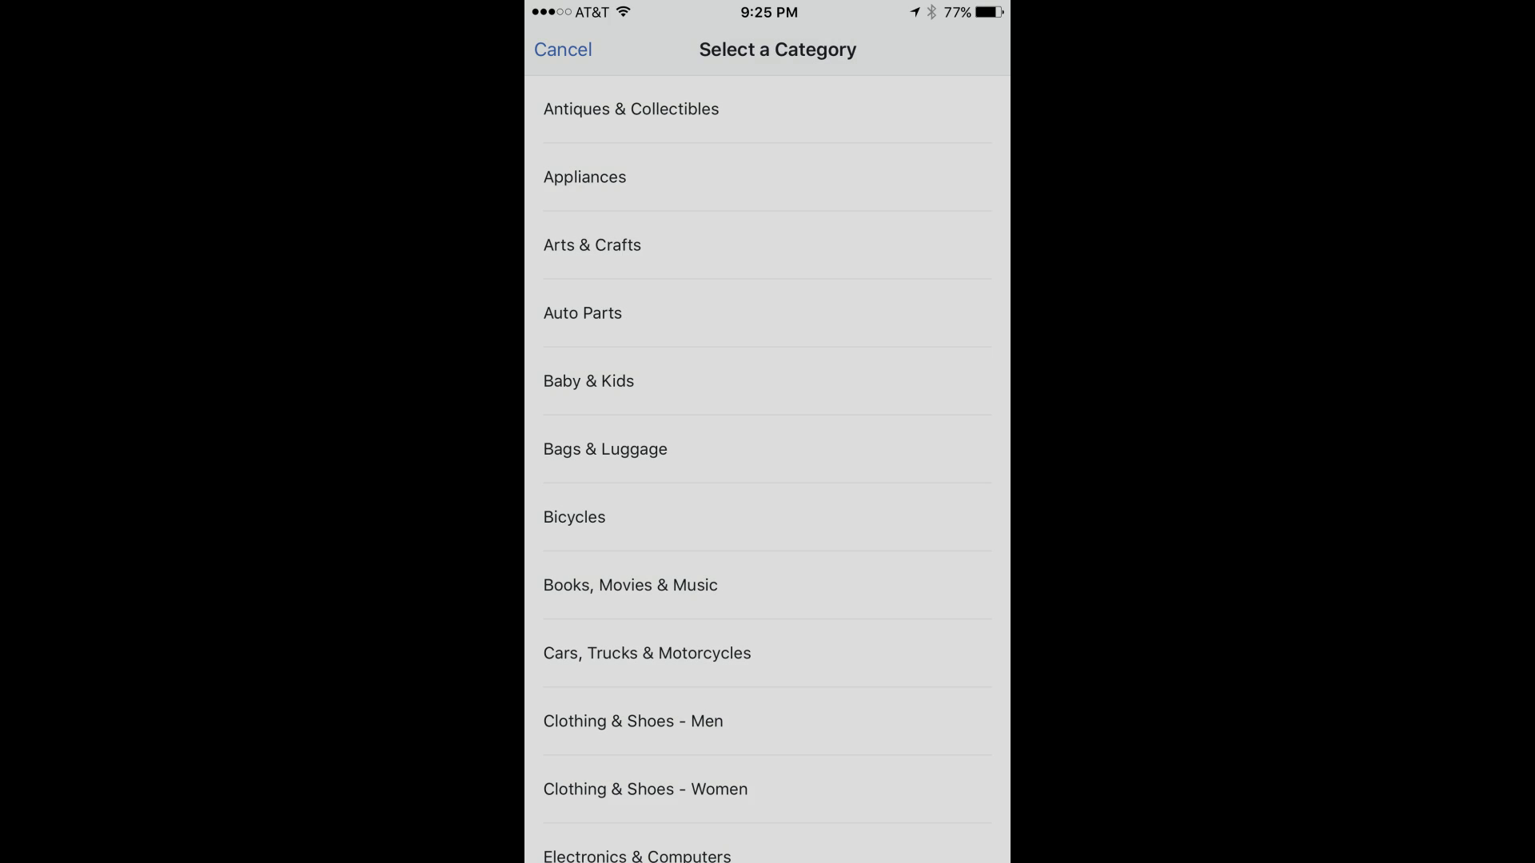
# - Choose the Electronics & Computers category and post the listing
pyautogui.click(636, 856)
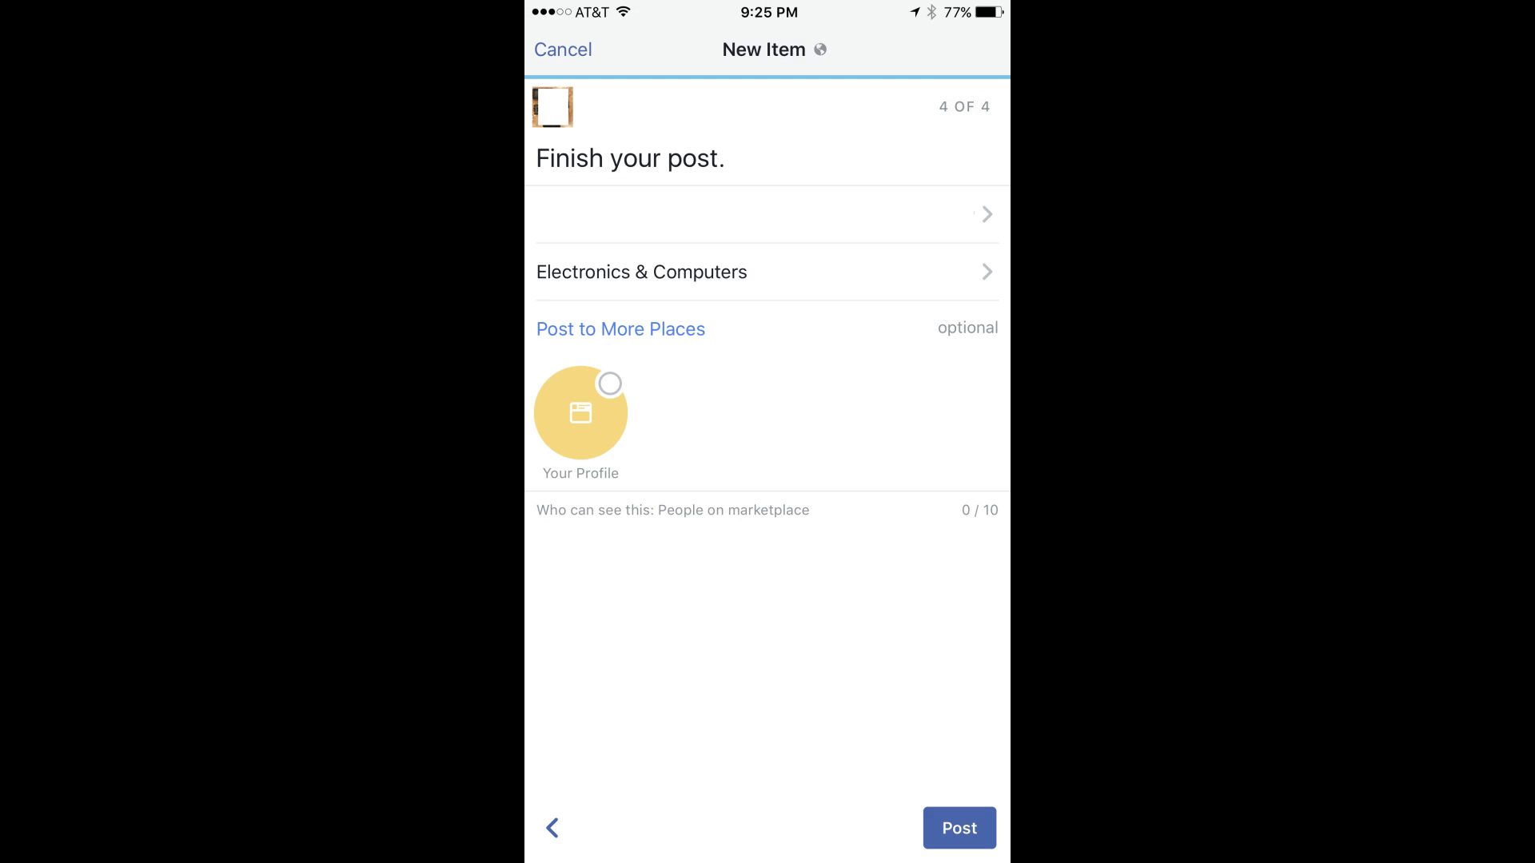
pyautogui.click(958, 829)
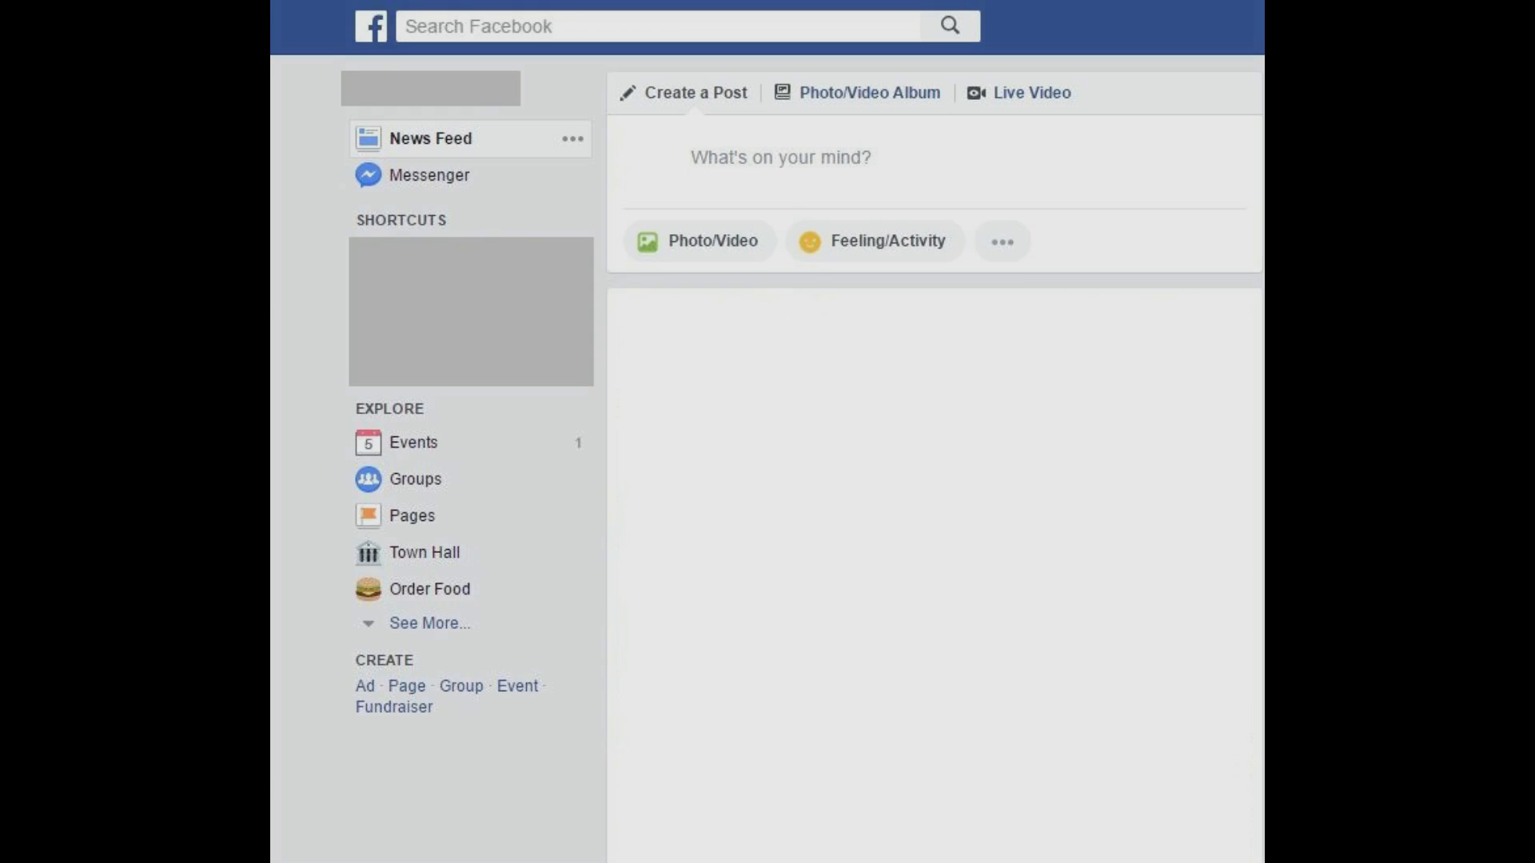
# - Open Marketplace from the expanded Explore list in the left sidebar
pyautogui.click(430, 622)
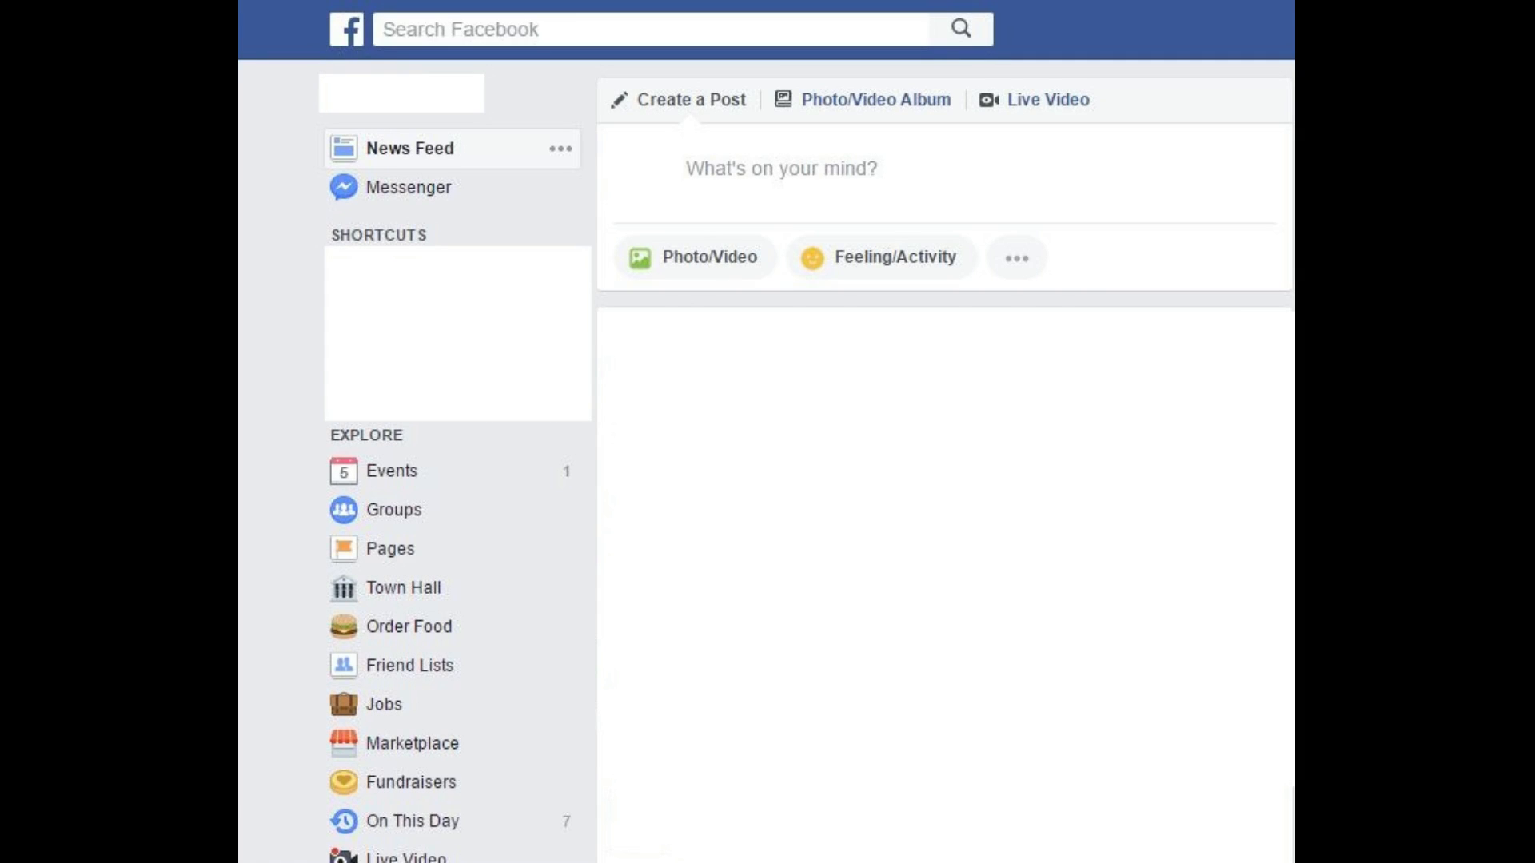
pyautogui.click(413, 743)
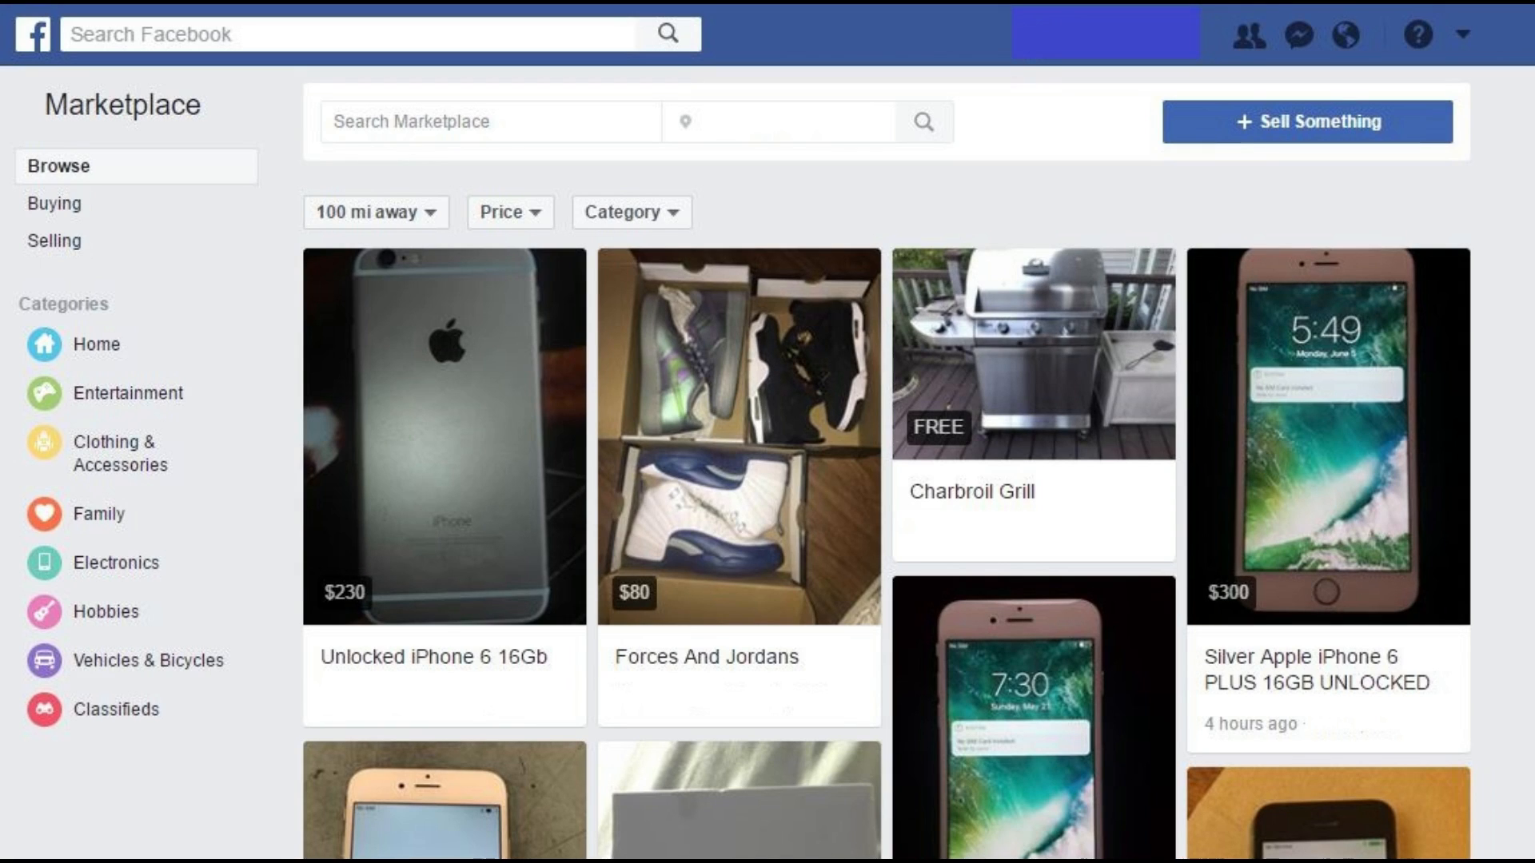
# - Fill in the Sell Something form on desktop and post the $50 item
pyautogui.click(1306, 122)
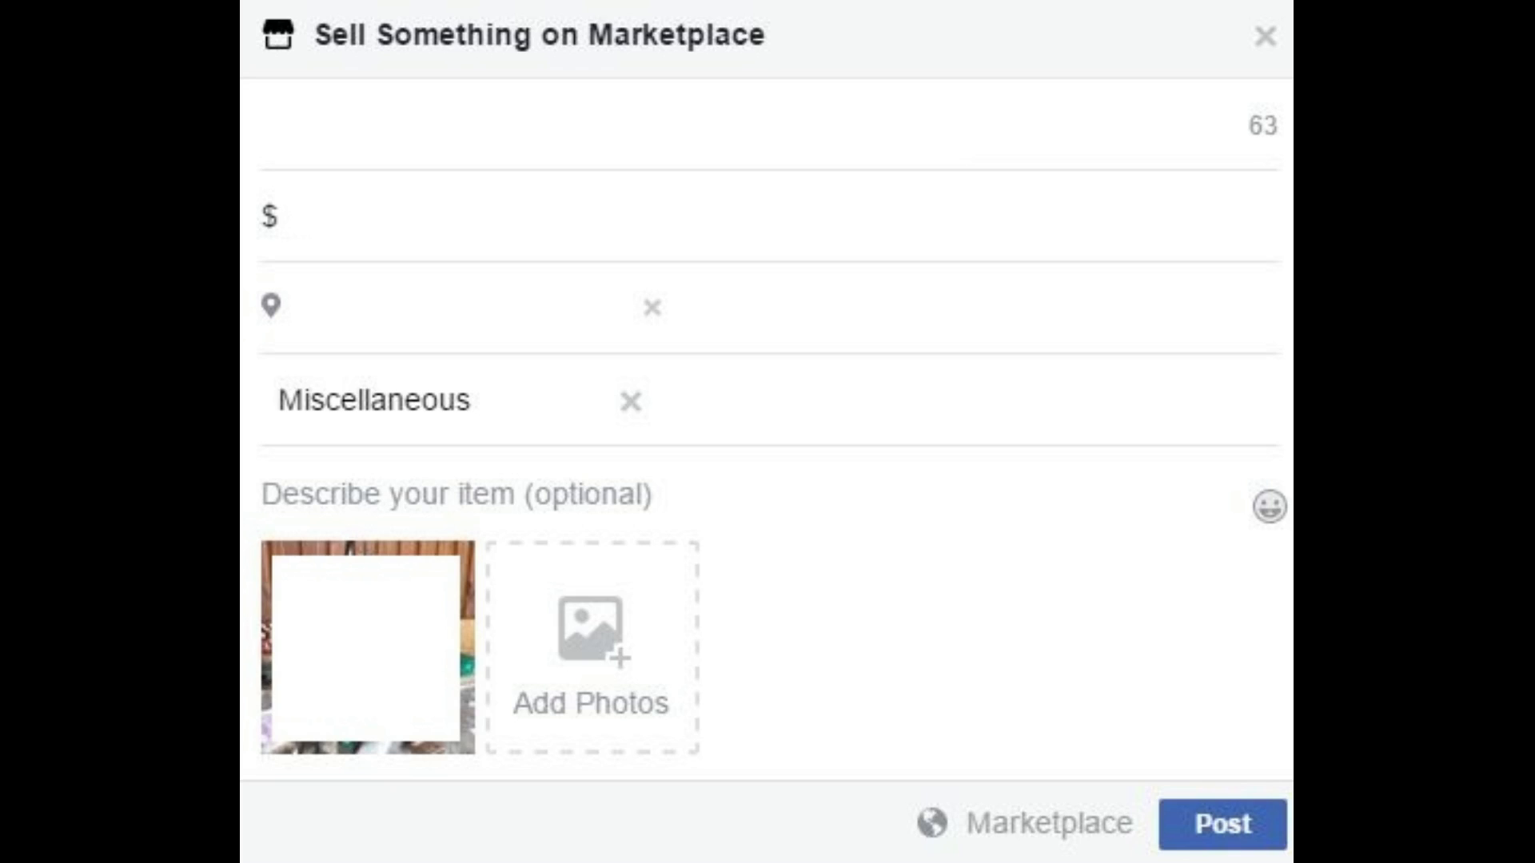
pyautogui.click(1221, 823)
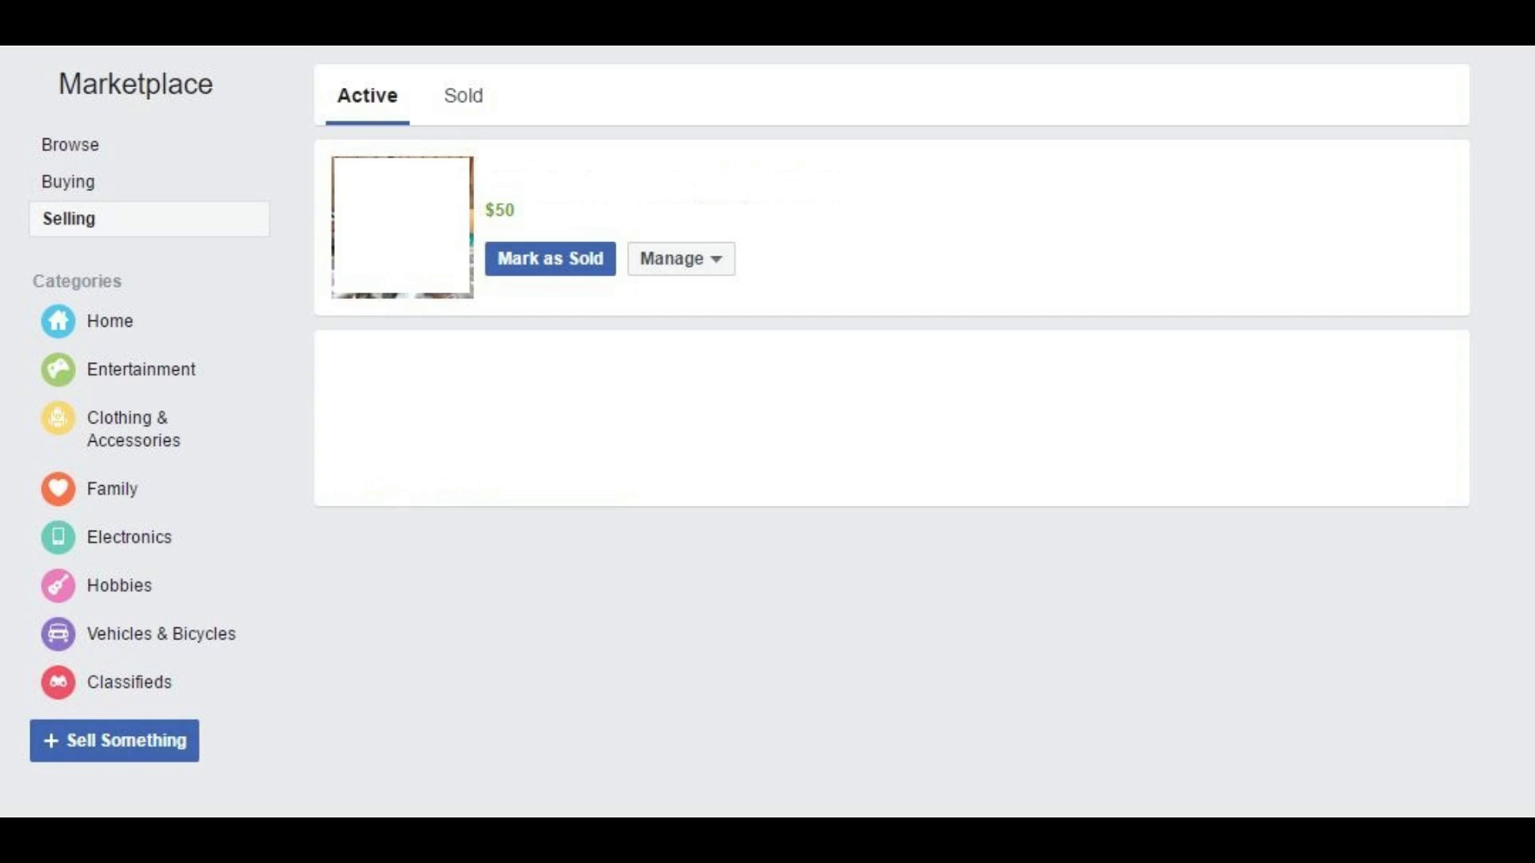